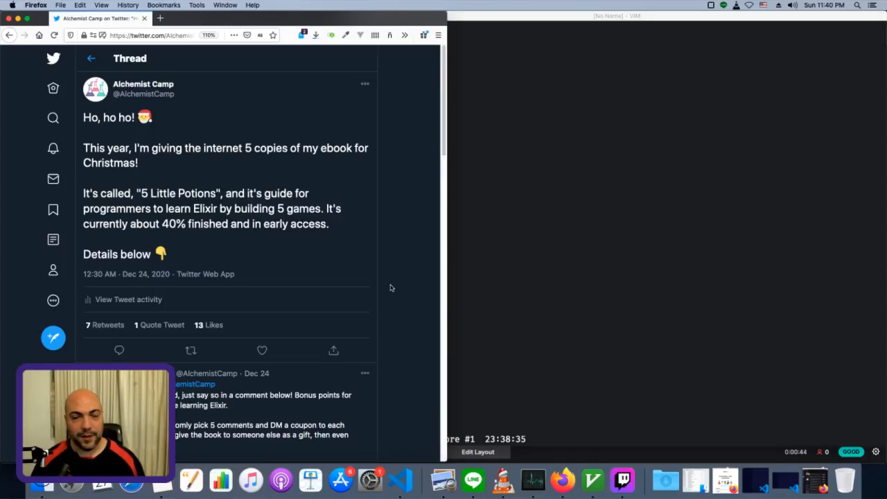
pyautogui.moveTo(399, 220)
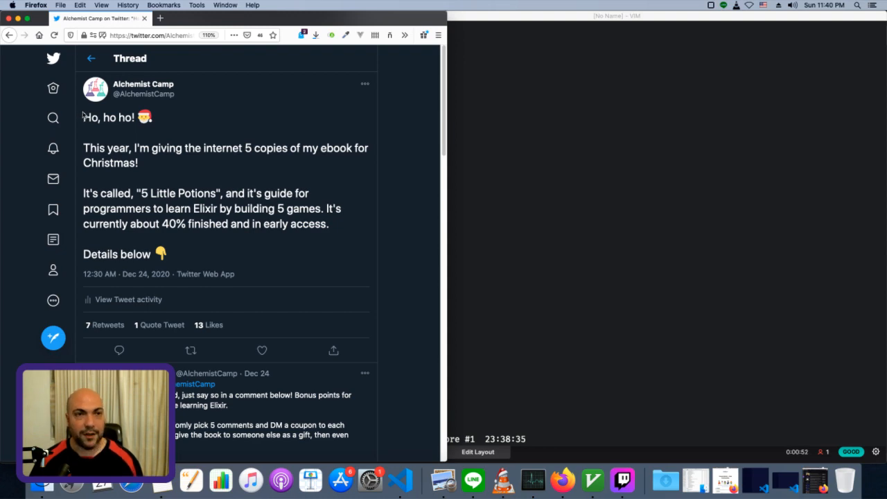
# - Scroll down through the Twitter giveaway thread and its replies in Firefox
pyautogui.scroll(-3)
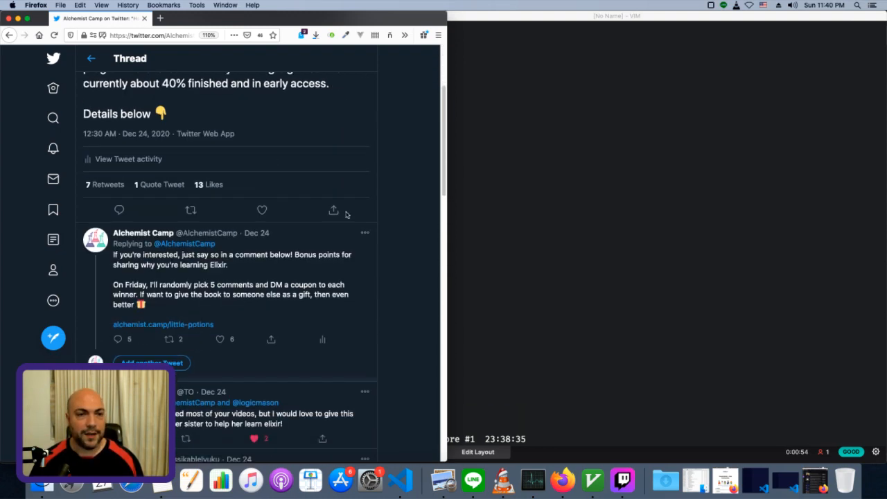
pyautogui.scroll(-3)
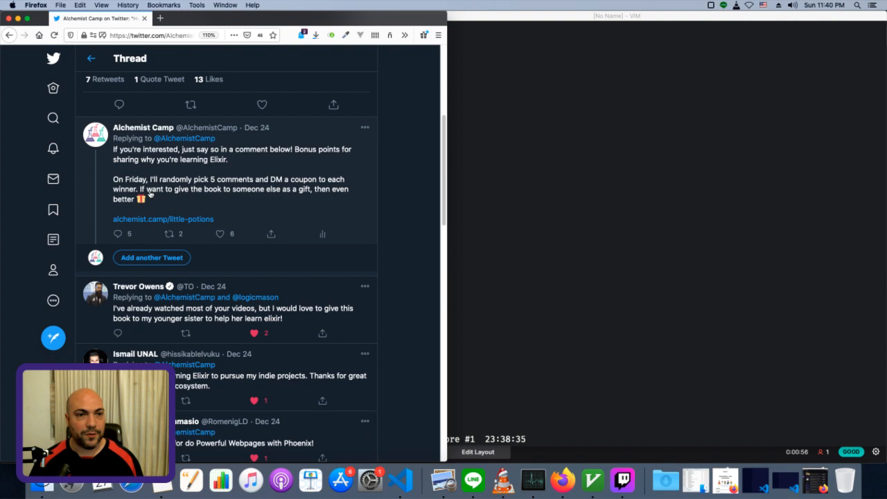
pyautogui.scroll(-3)
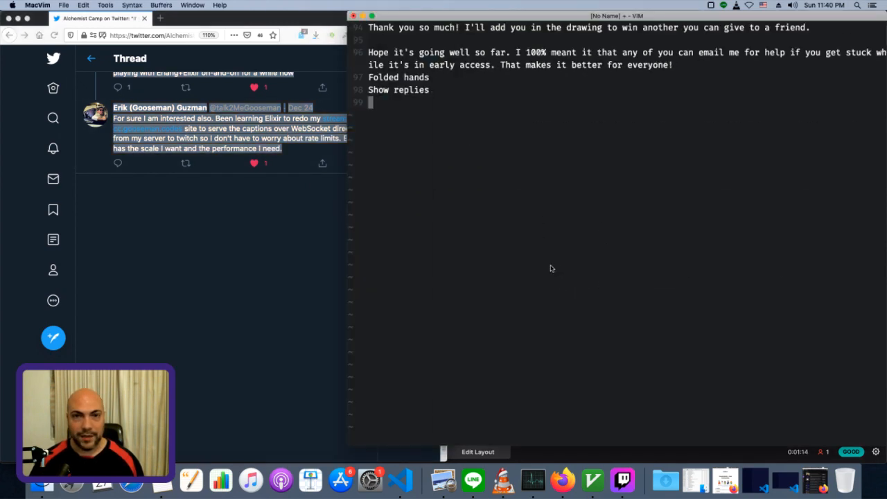
# - Paste the copied giveaway thread text into the empty MacVim buffer
pyautogui.scroll(-3)
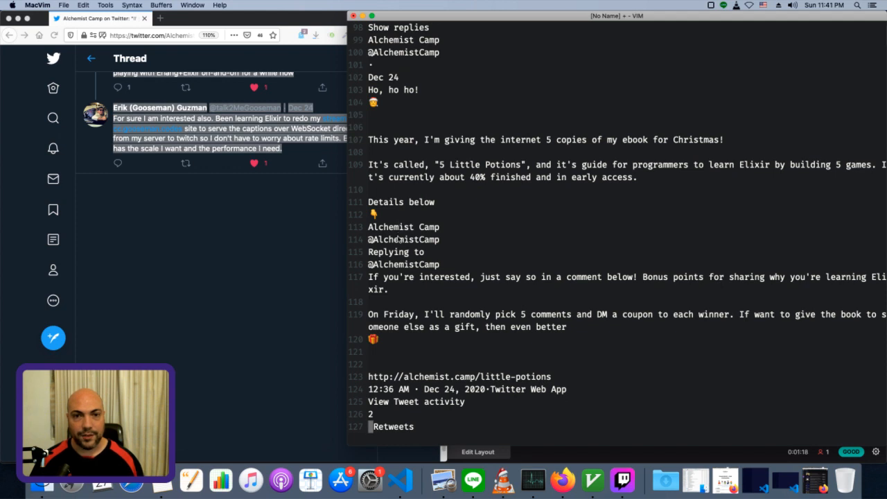
pyautogui.press('V')
pyautogui.write(':')
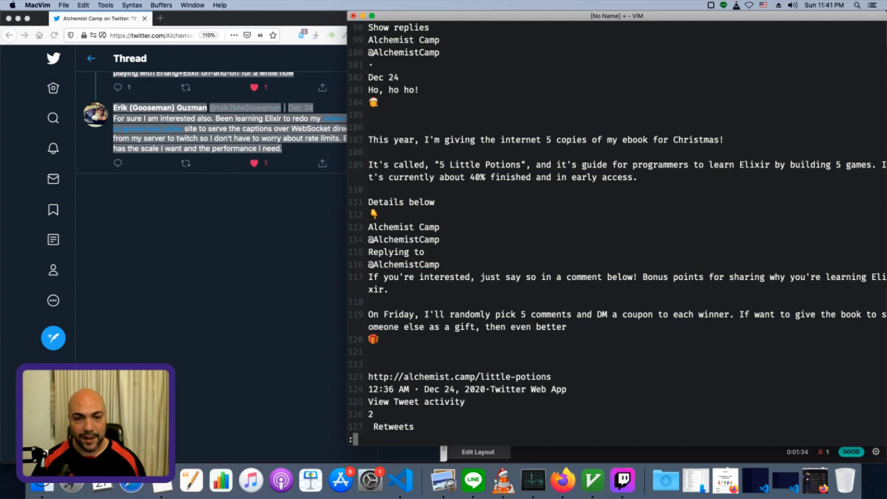
# - Preview @ lines with :g/@, then delete non-matching lines using :v/@/d
pyautogui.write('g/@')
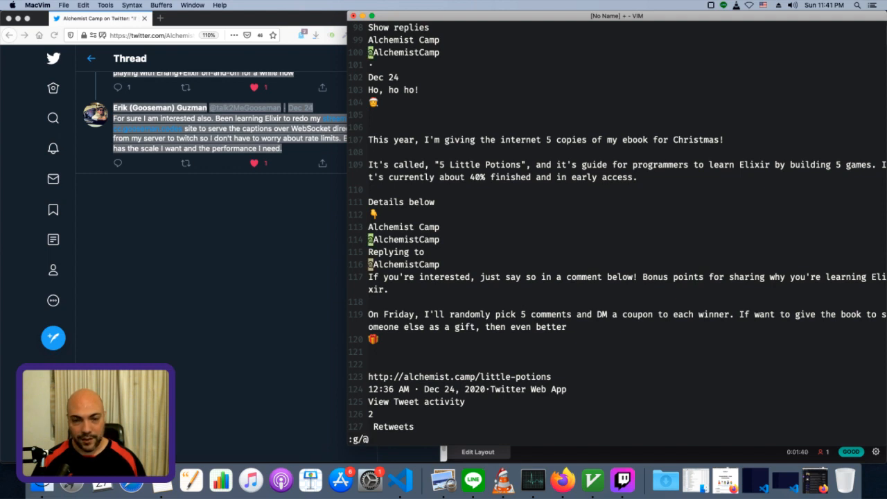
pyautogui.write('/d')
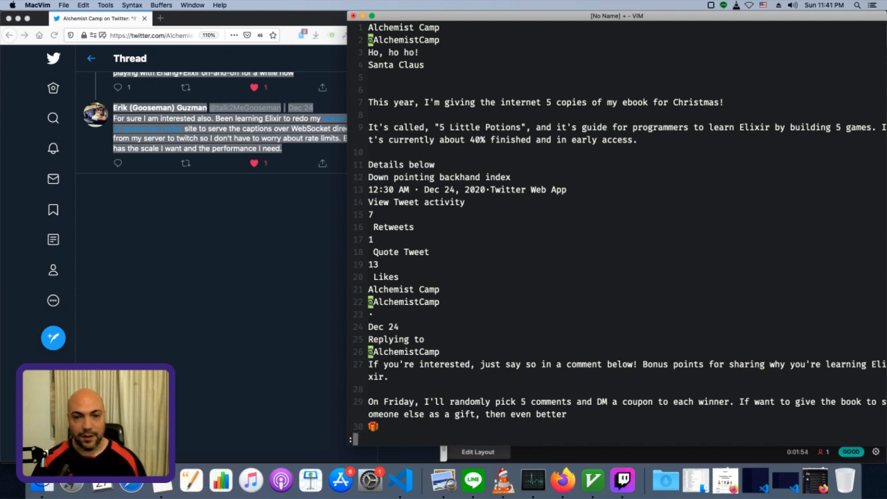
pyautogui.write('g!')
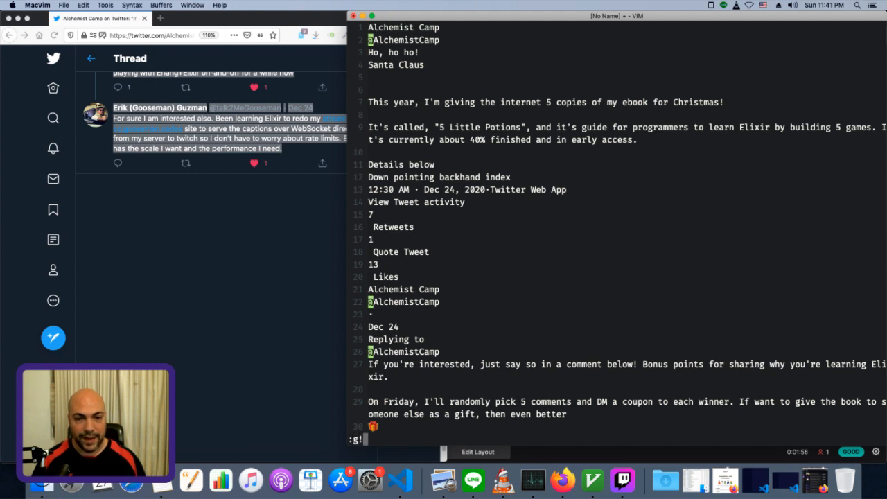
pyautogui.write('v/')
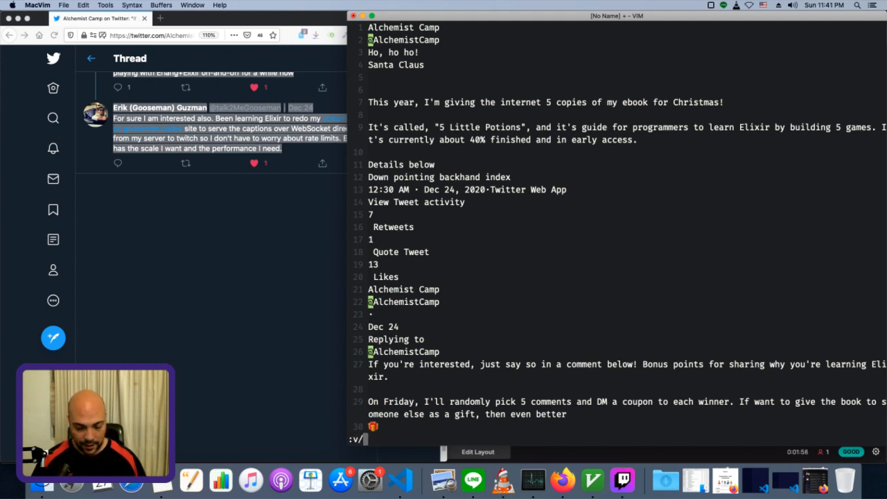
pyautogui.write('a')
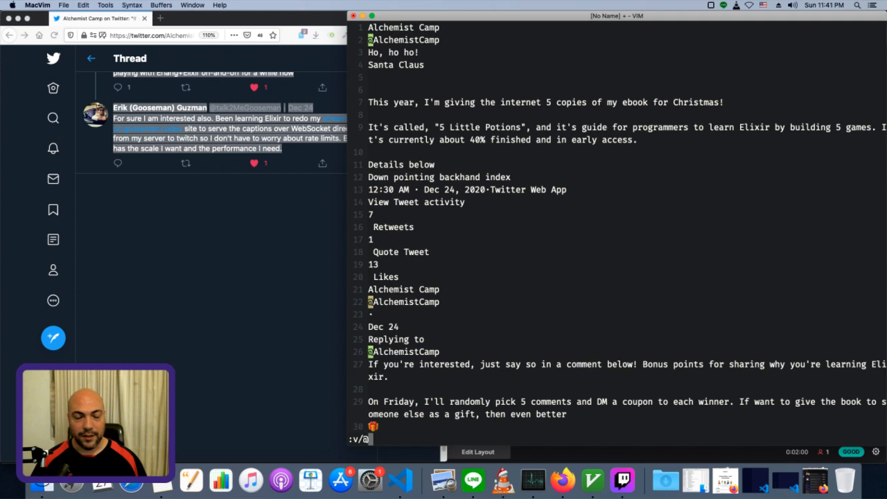
pyautogui.write('/')
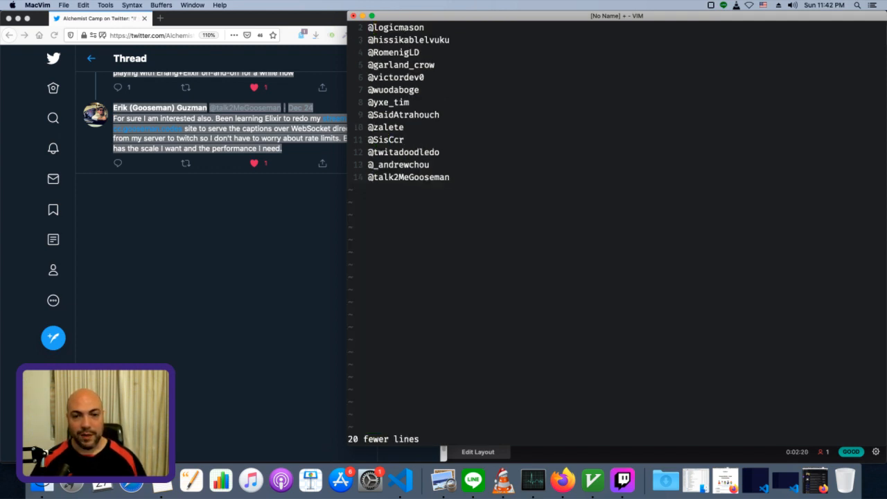
pyautogui.write(':sor')
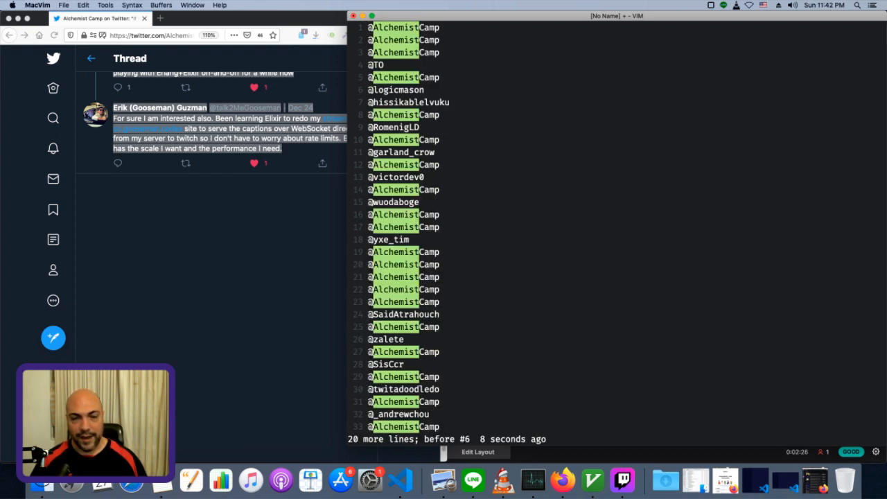
pyautogui.write(':nohlsearch')
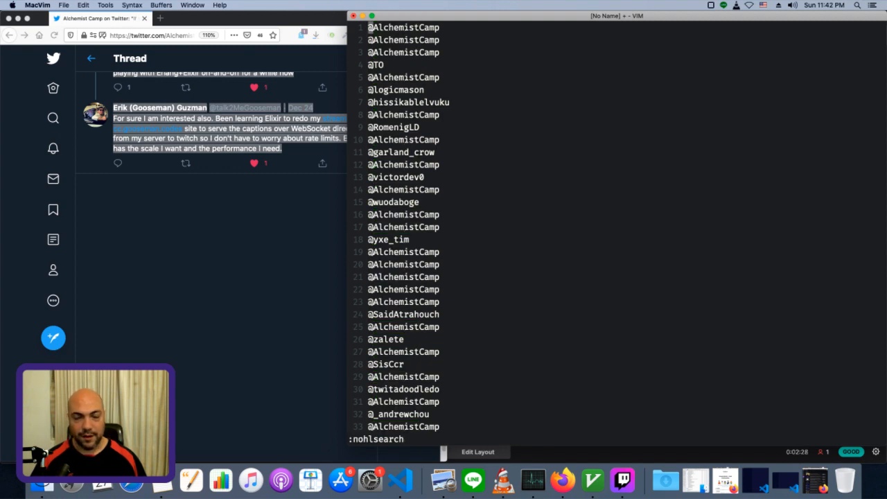
pyautogui.write(':sort')
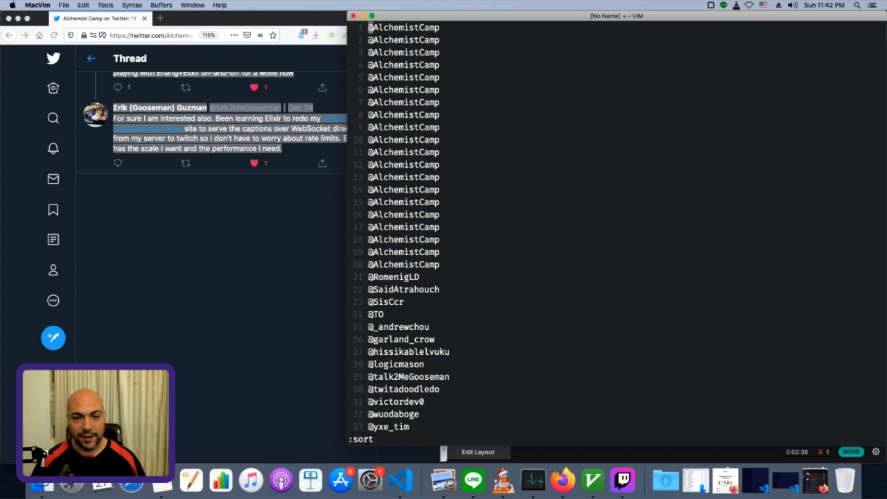
# - Run :sort u to keep 14 unique handles in alphabetical order
pyautogui.press('BackSpace')
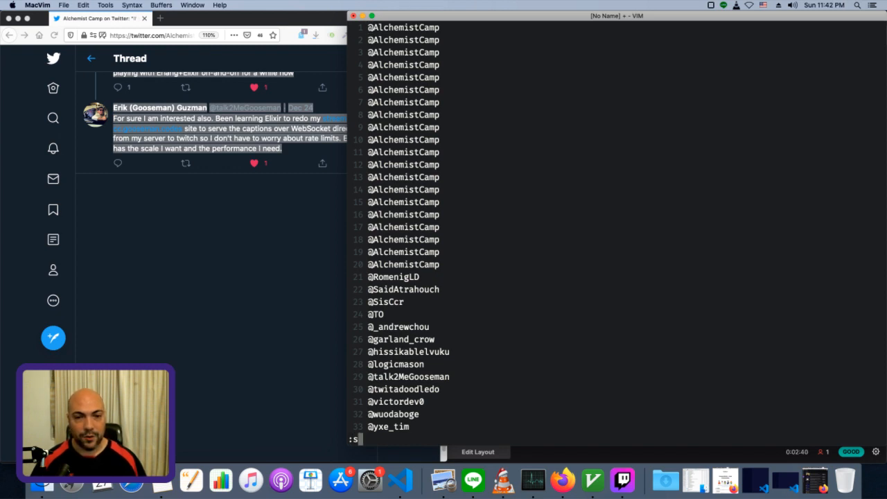
pyautogui.press('Return')
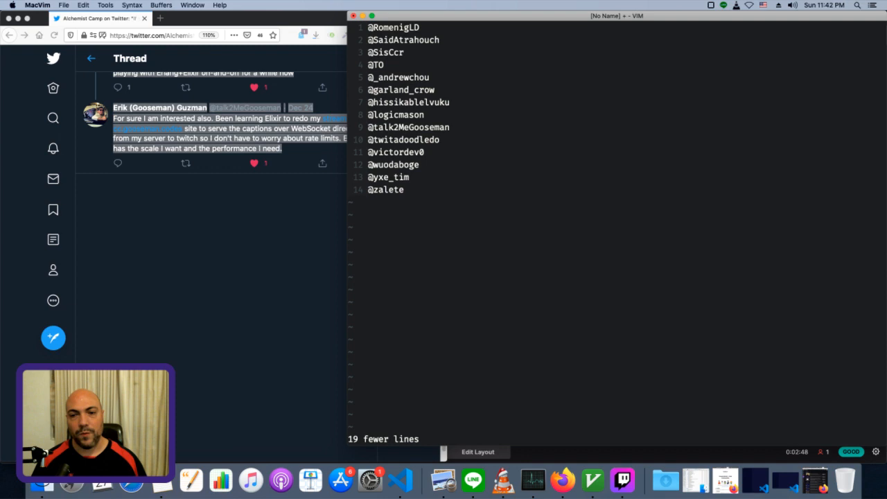
pyautogui.moveTo(310, 176)
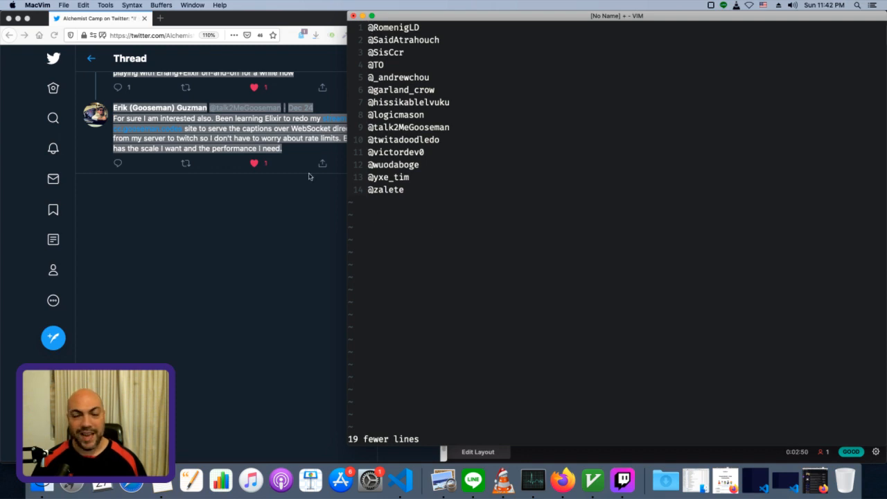
pyautogui.moveTo(242, 237)
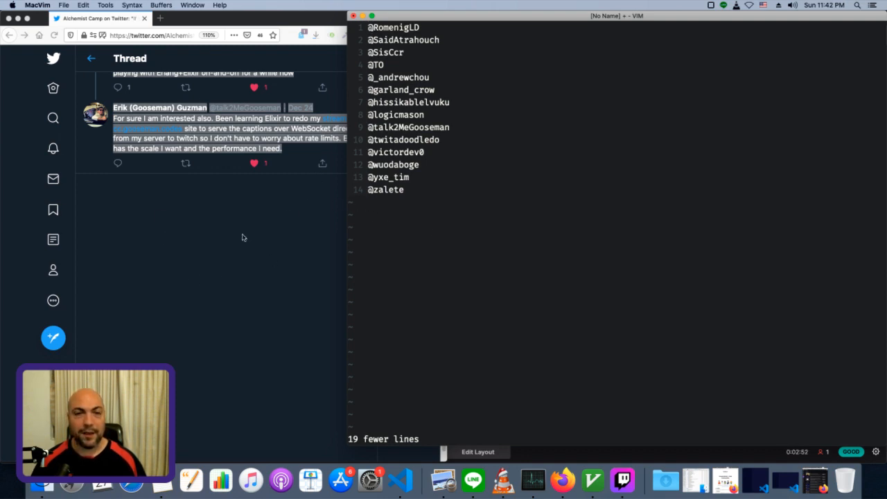
pyautogui.moveTo(483, 209)
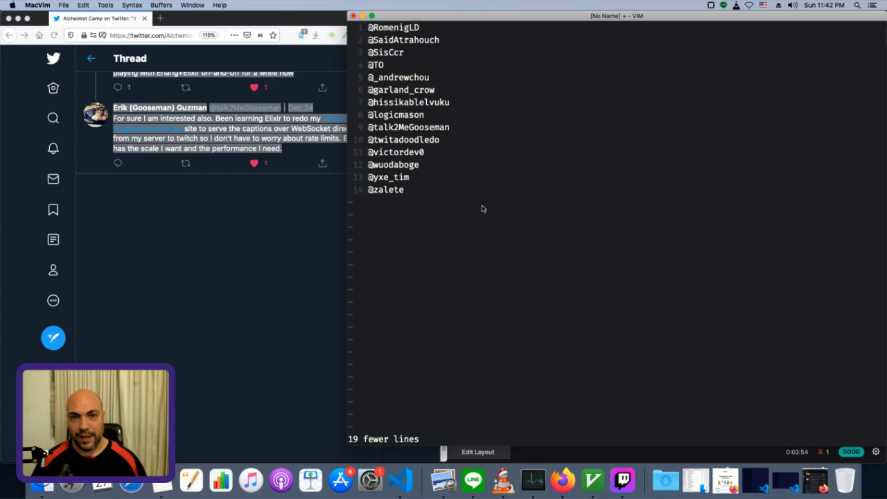
pyautogui.moveTo(489, 206)
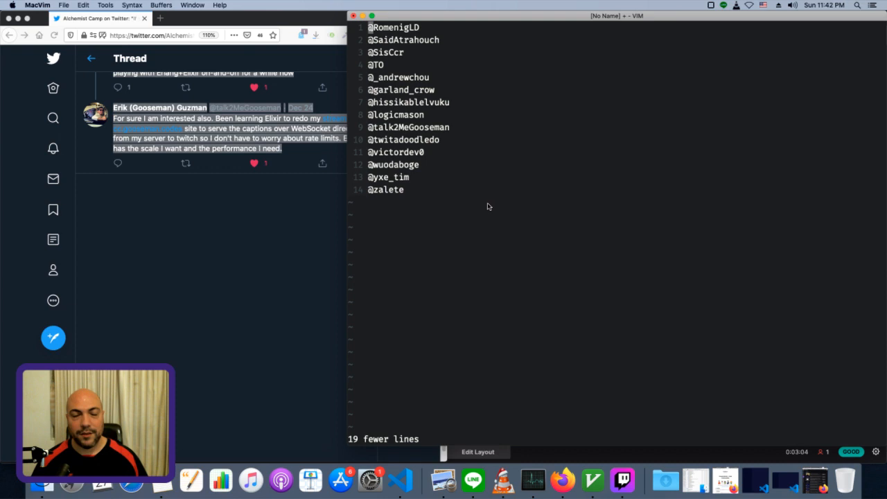
pyautogui.moveTo(450, 249)
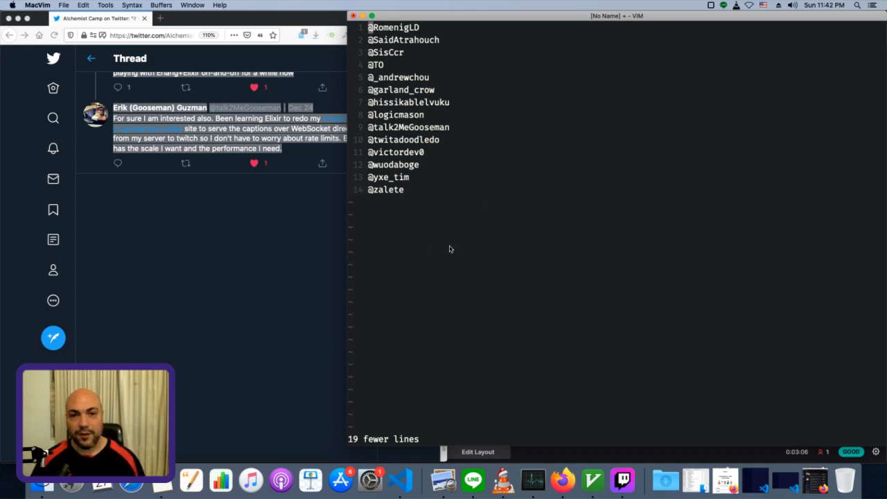
pyautogui.moveTo(406, 289)
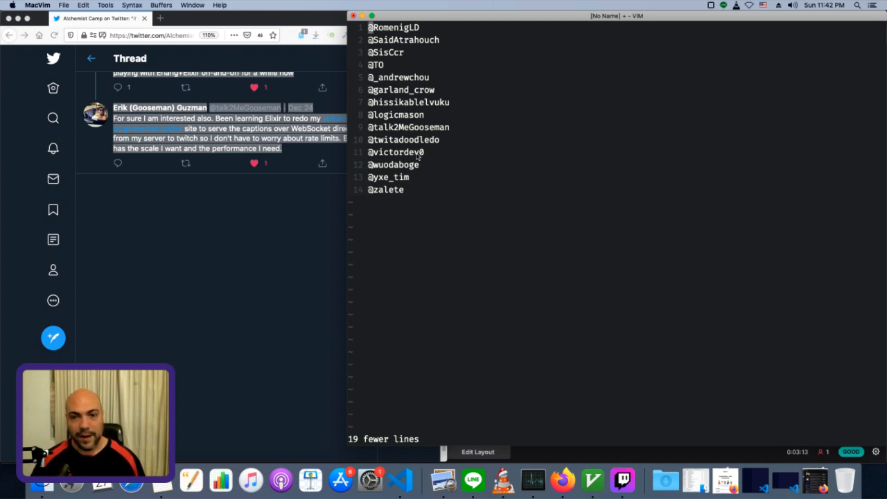
pyautogui.moveTo(432, 152)
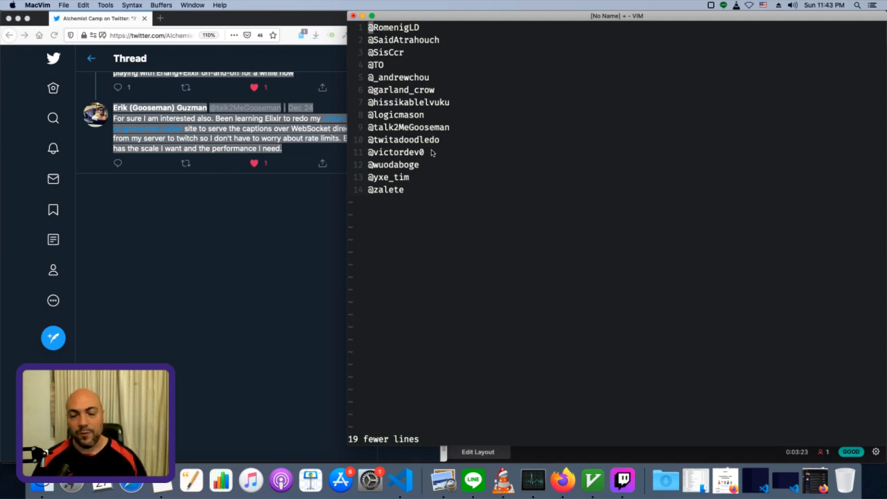
pyautogui.moveTo(562, 316)
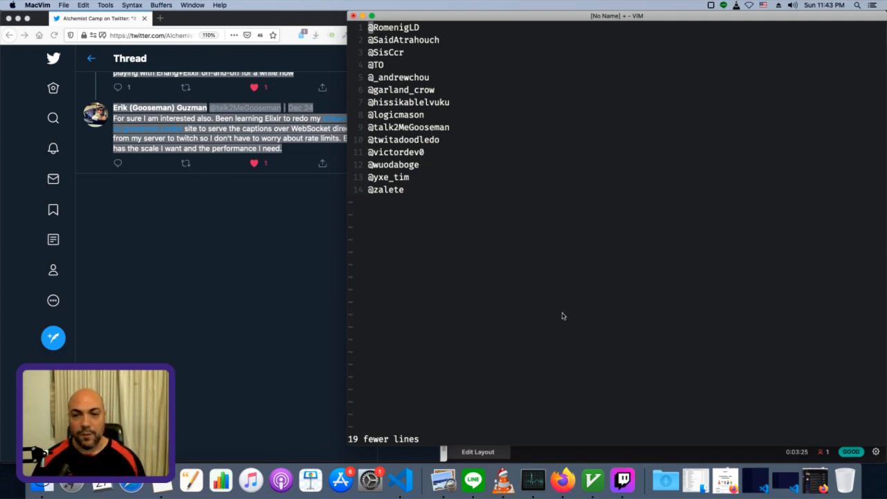
# - Bring Twitch Studio's live-stream dashboard to the front from the Dock
pyautogui.click(621, 479)
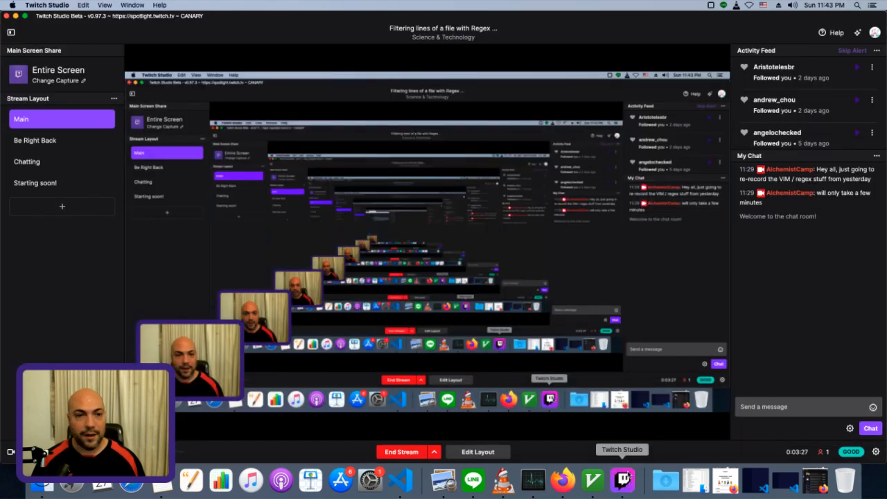